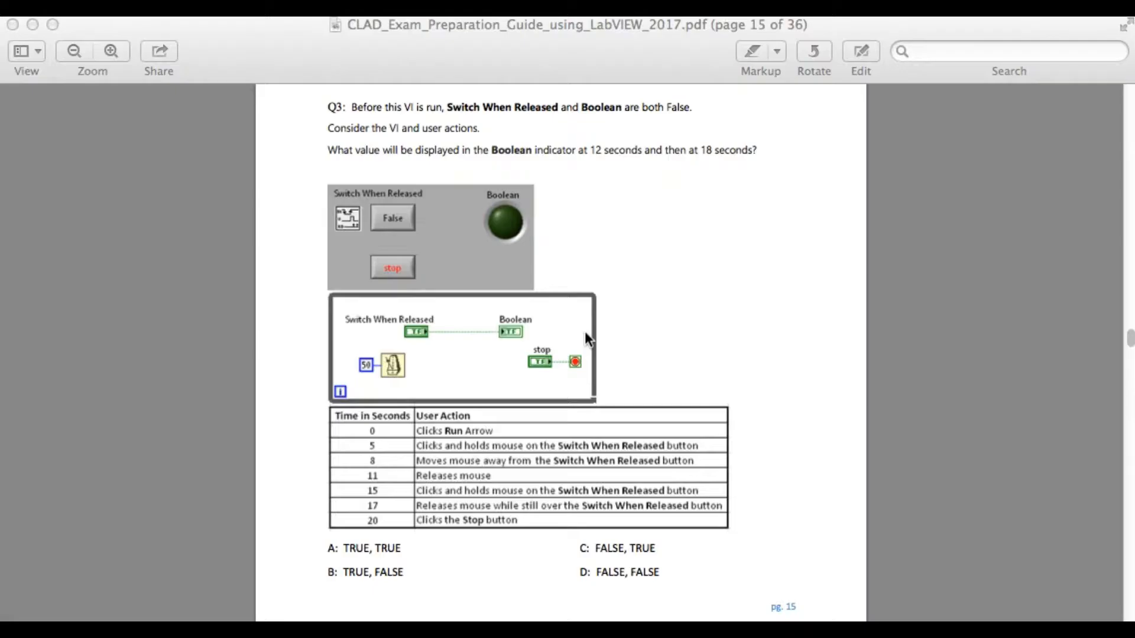
{"action": "mouse_move", "coordinate": [908, 322]}
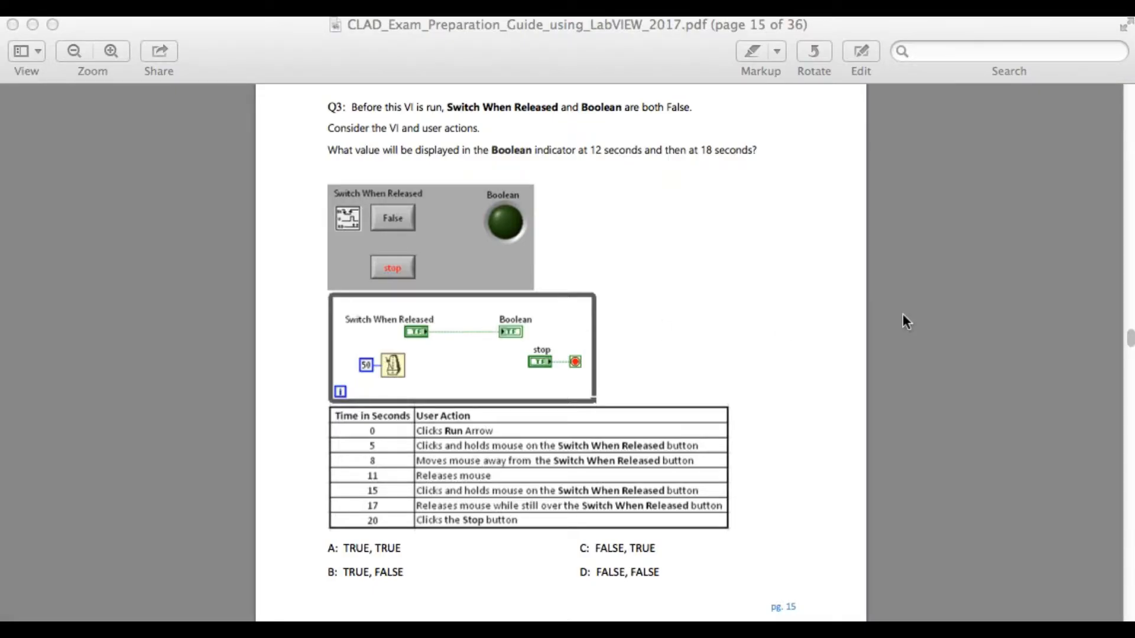